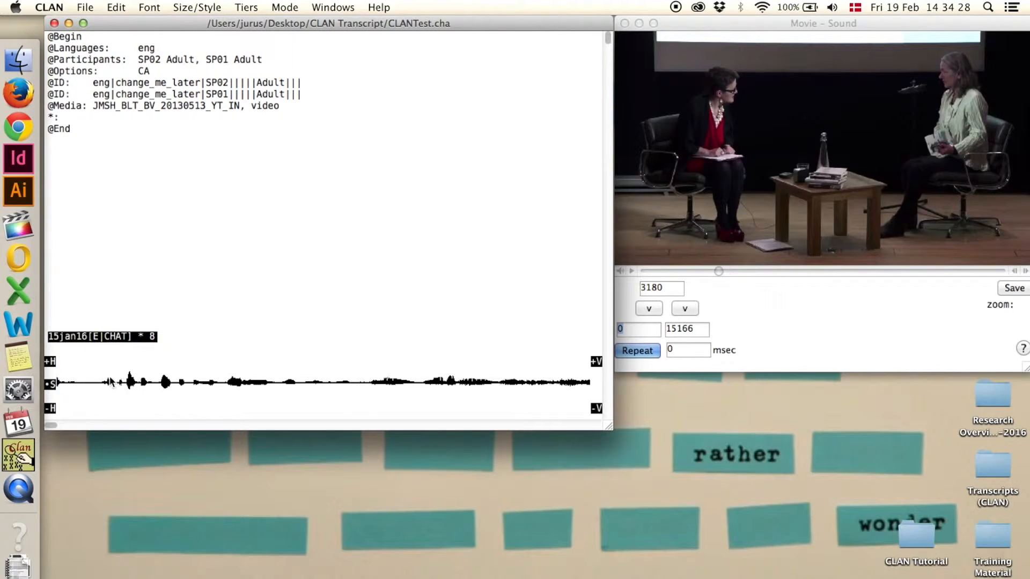
Mark the opening stretch of the waveform, about 308–1966 ms
{"action": "left_click_drag", "start_coordinate": [99, 383], "coordinate": [300, 383]}
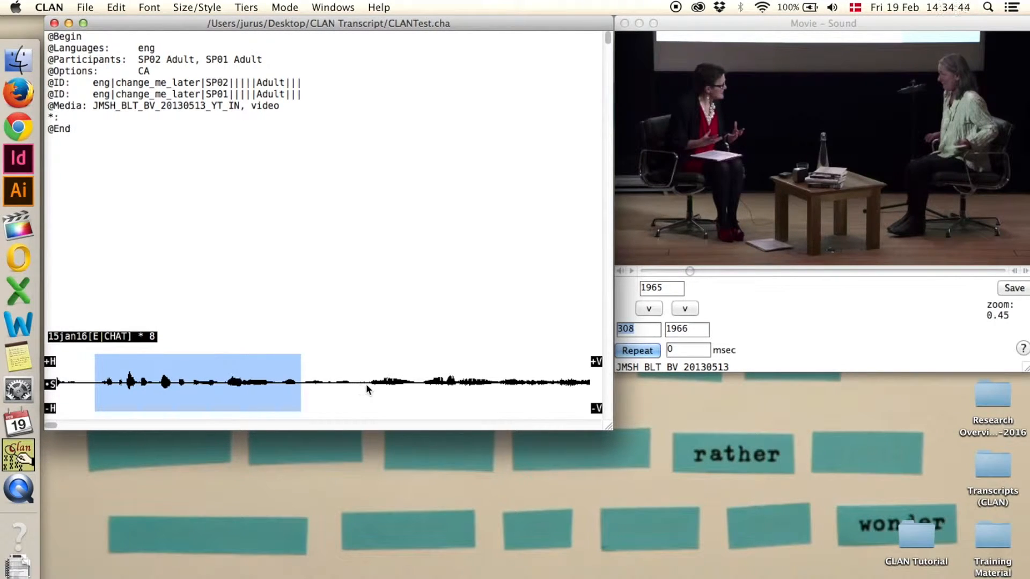
Extend the marked audio to 2640 ms and link it as a bullet on the *: line
{"action": "left_click", "coordinate": [263, 403]}
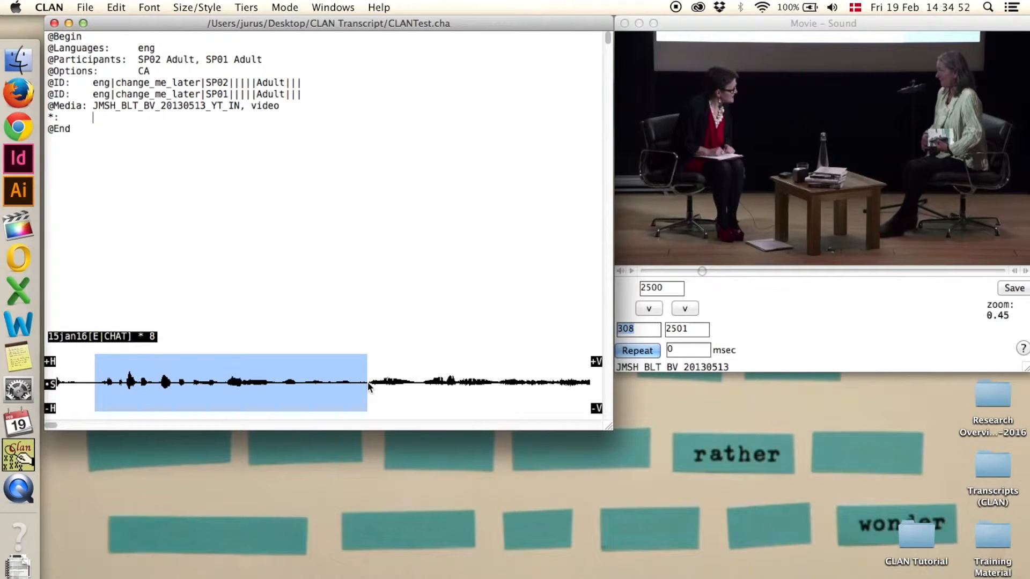
{"action": "mouse_move", "coordinate": [353, 392]}
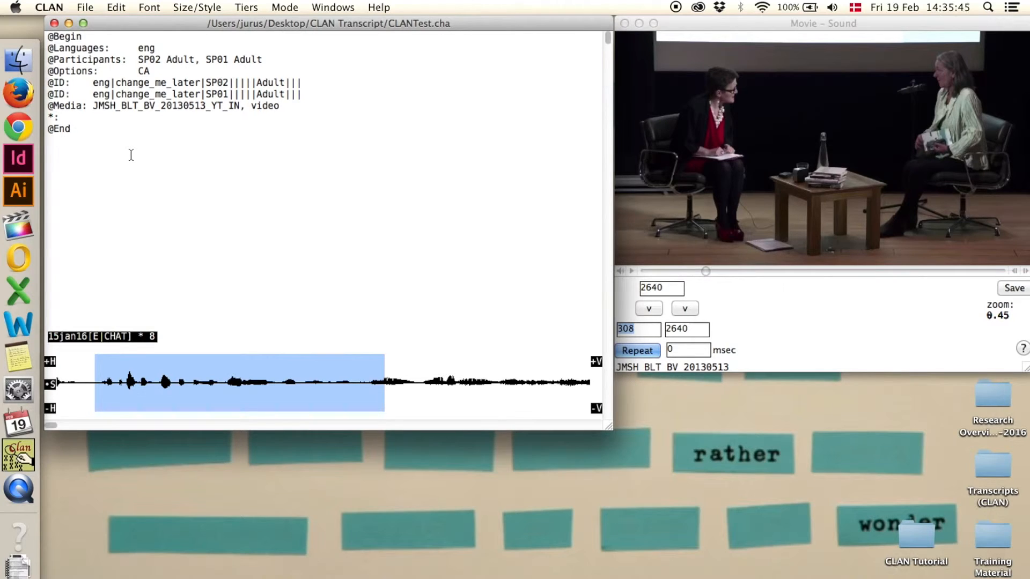
{"action": "key", "text": "cmd+i"}
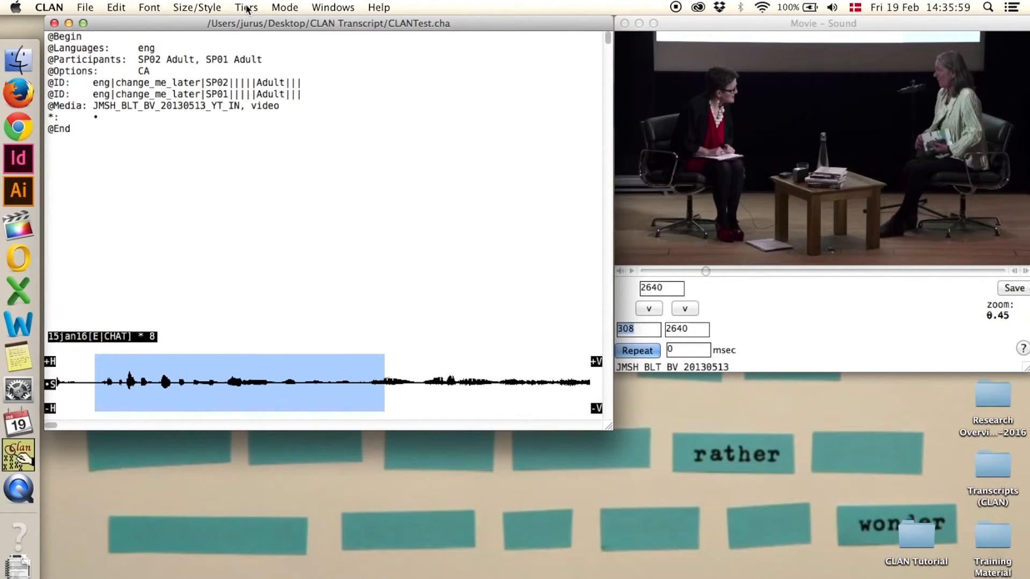
Bring up the Tiers menu listing speakers SP01 and SP02
{"action": "left_click", "coordinate": [246, 8]}
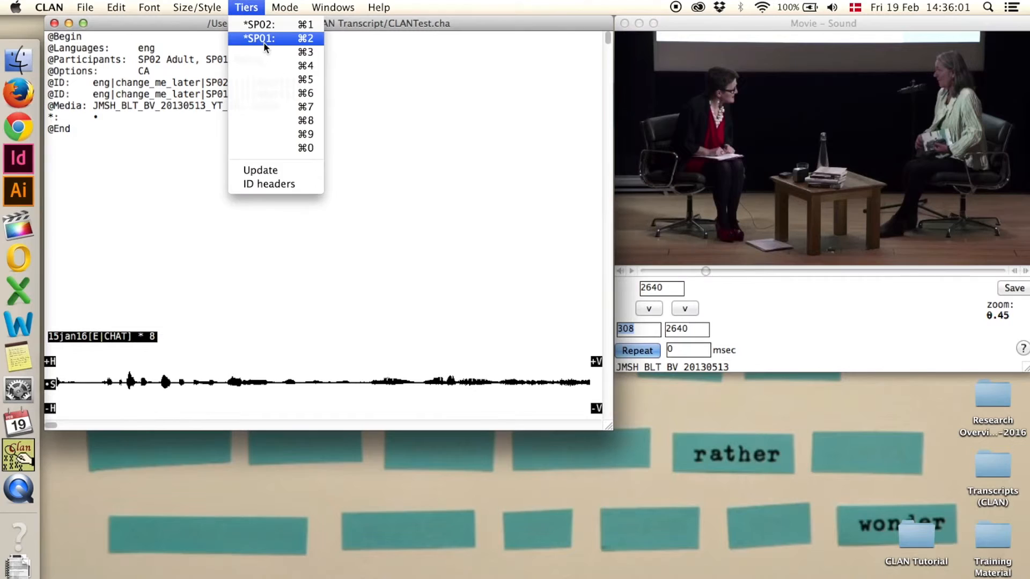
{"action": "mouse_move", "coordinate": [300, 39]}
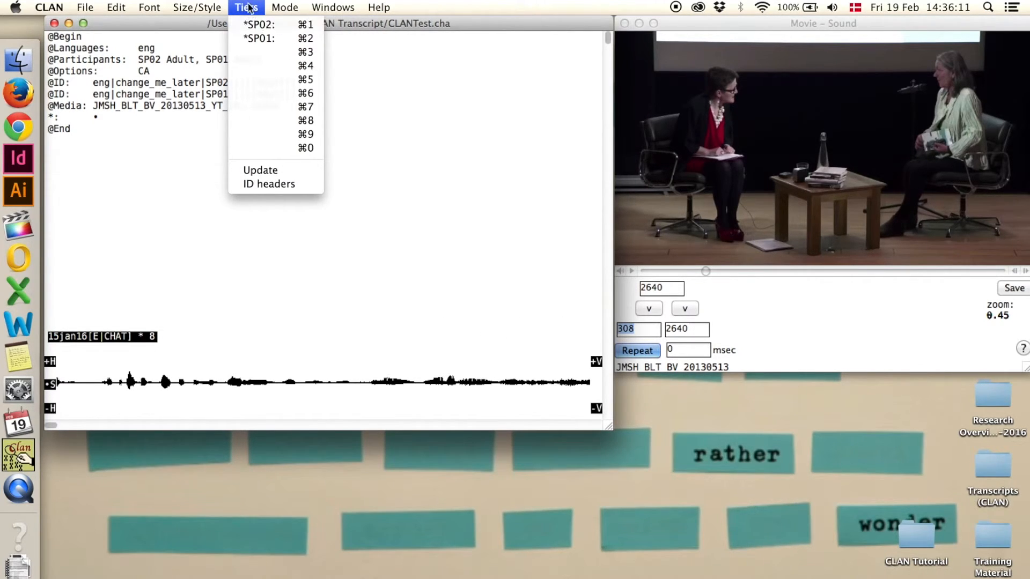
{"action": "mouse_move", "coordinate": [259, 38]}
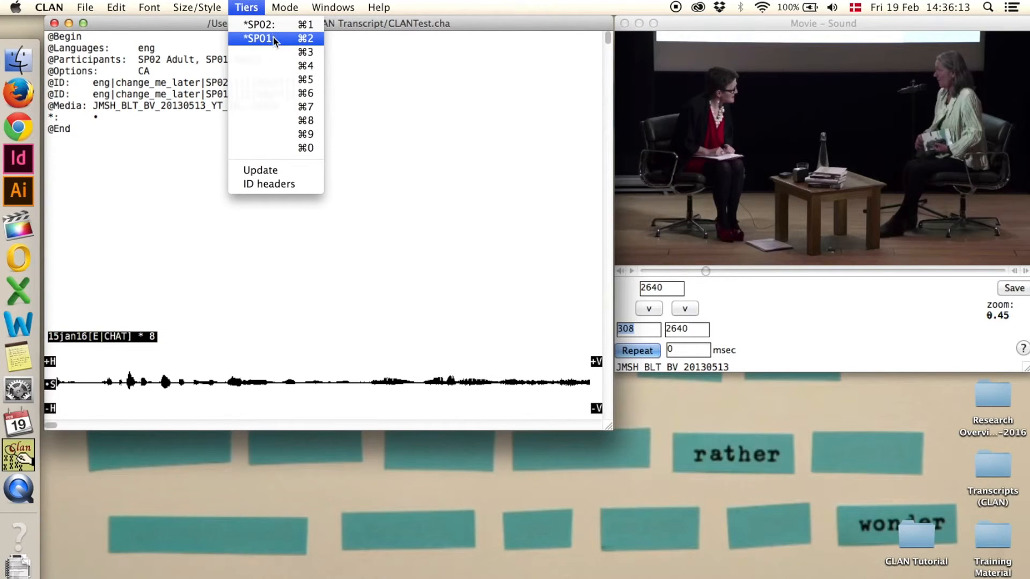
Label the first turn line *SP01: keeping its media bullet
{"action": "left_click", "coordinate": [259, 38]}
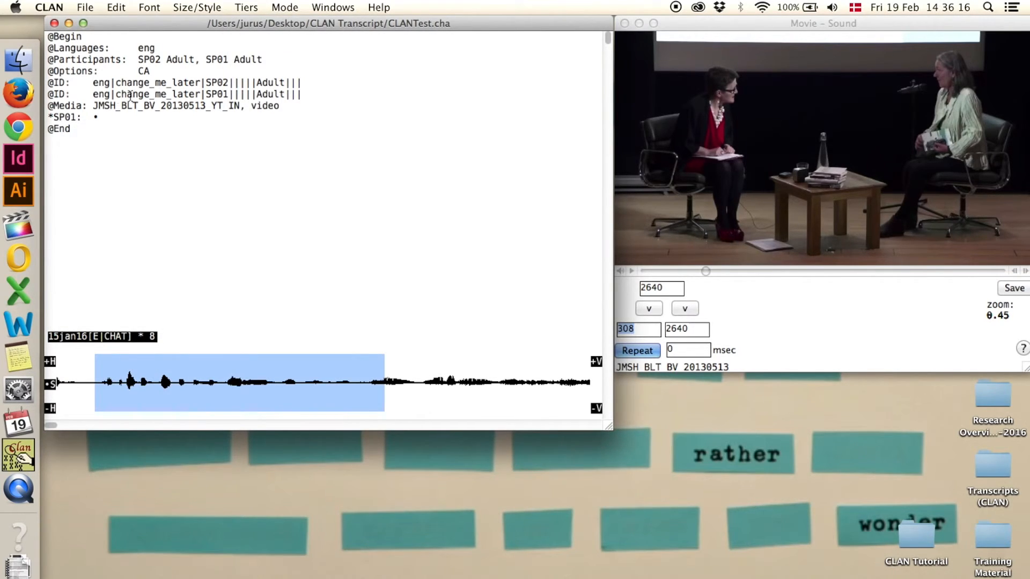